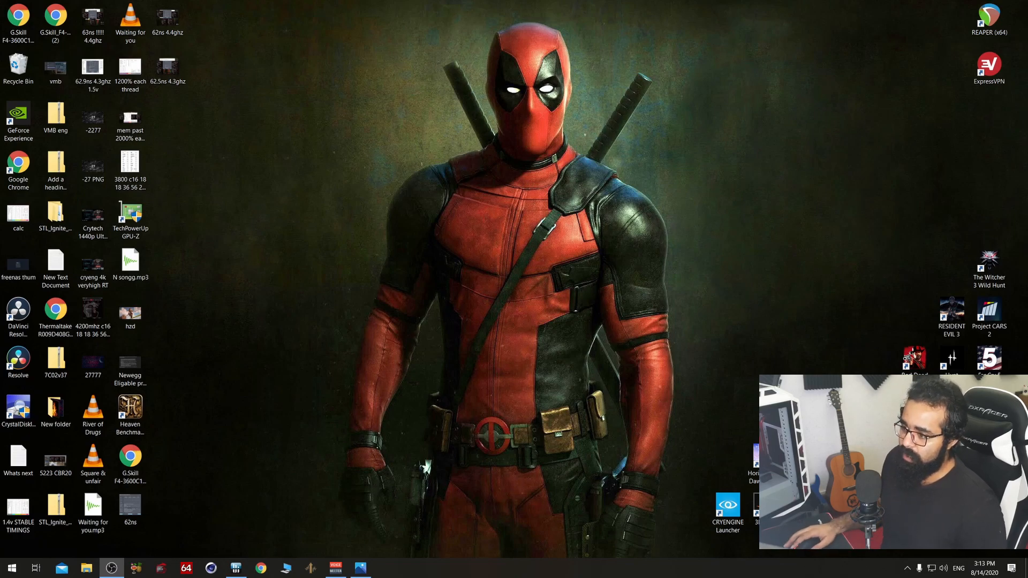
# Step: View the 62ns 4.4ghz screenshot with the AIDA64 memory benchmark and CPU-Z results
pyautogui.click(55, 213)
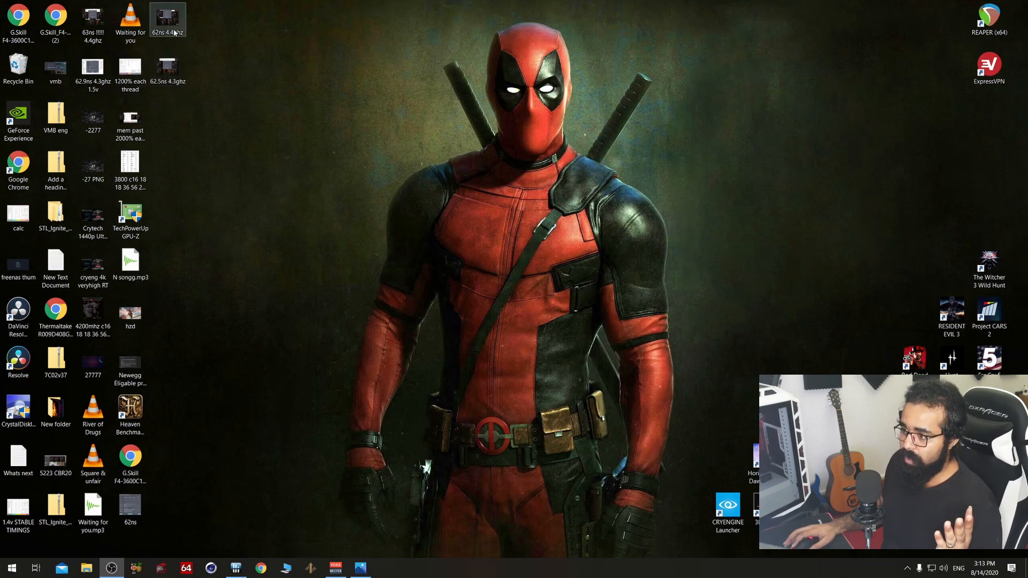
pyautogui.doubleClick(168, 16)
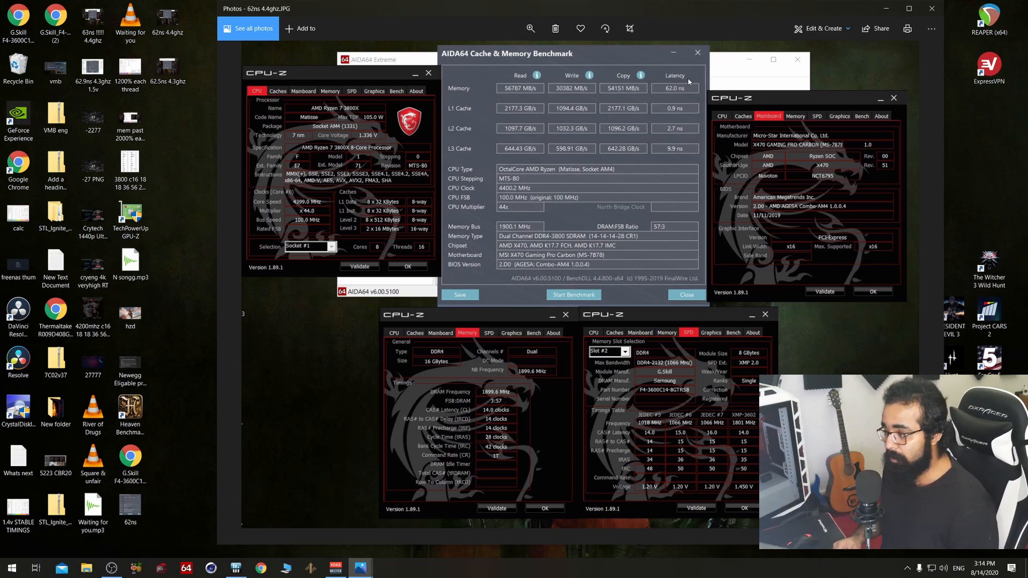
pyautogui.moveTo(503, 94)
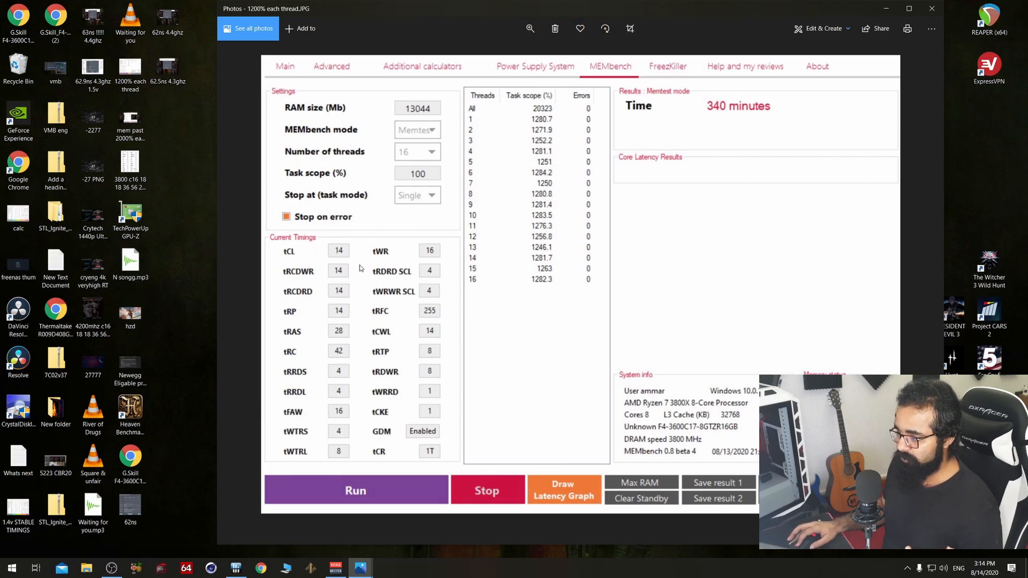
pyautogui.moveTo(347, 327)
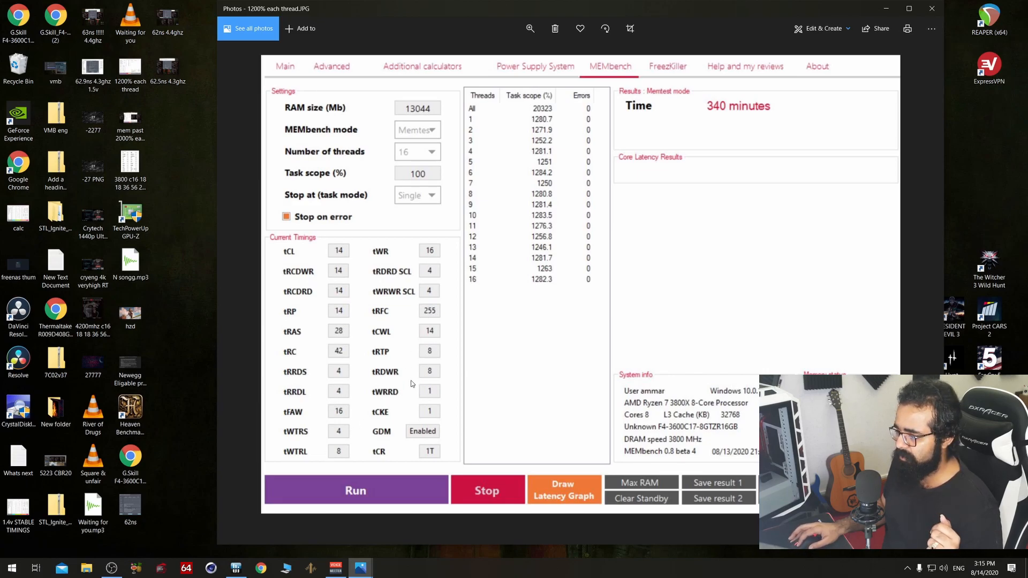
pyautogui.moveTo(434, 322)
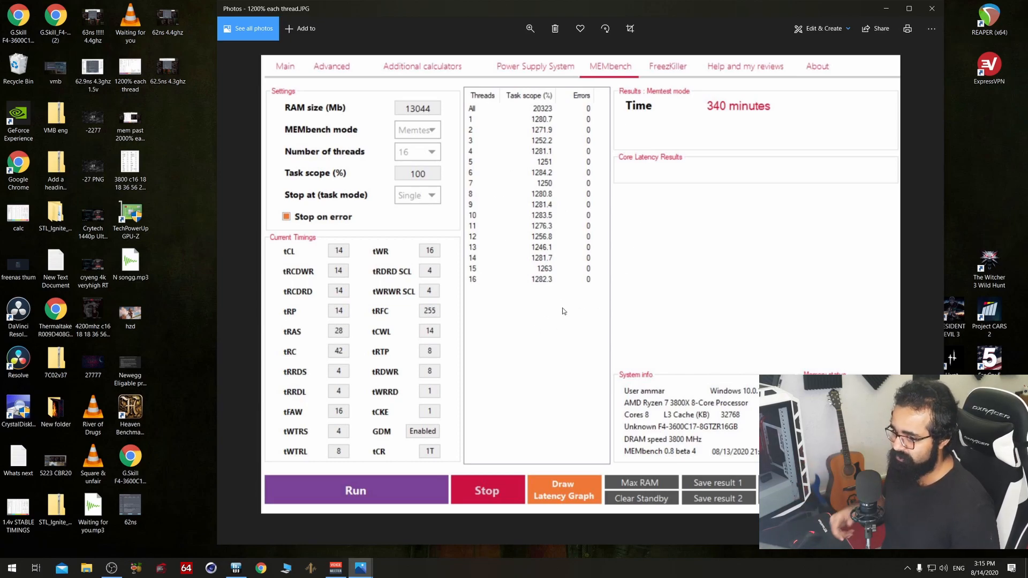
pyautogui.moveTo(339, 263)
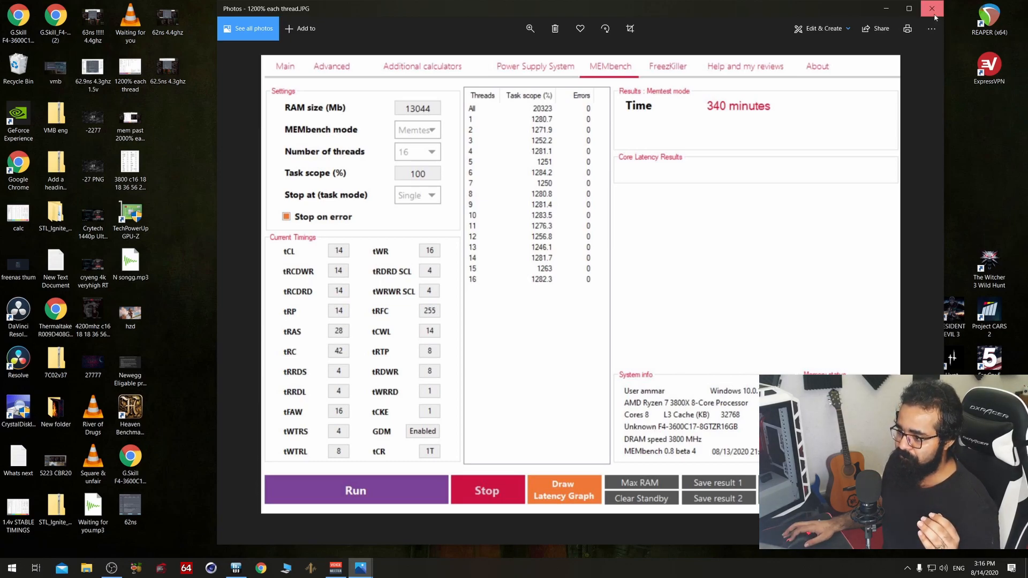
# Step: Close Photos after reviewing the 340-minute zero-error MEMbench screenshot
pyautogui.click(931, 8)
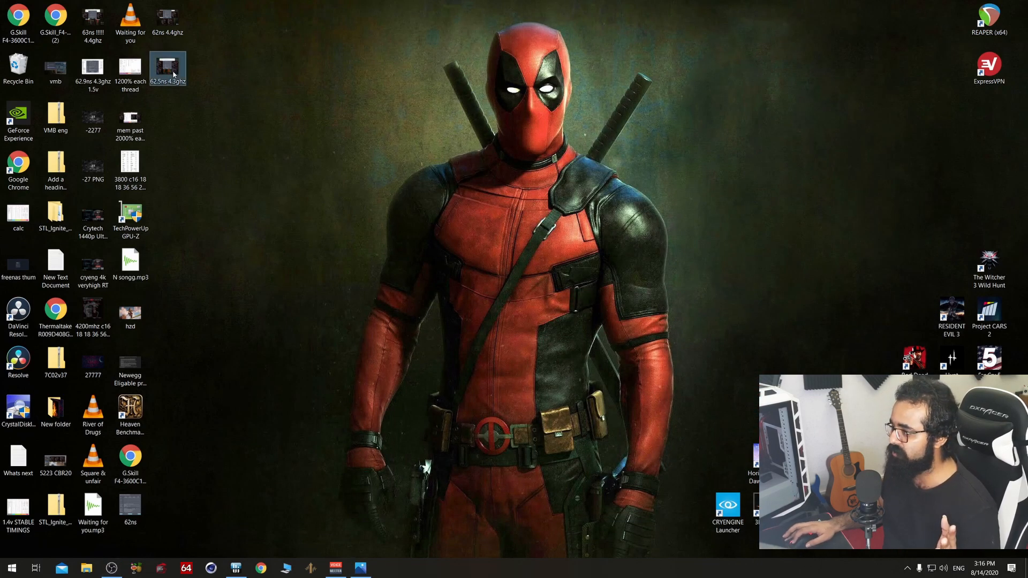
# Step: Launch DRAM Calculator for Ryzen from its desktop shortcut
pyautogui.doubleClick(169, 68)
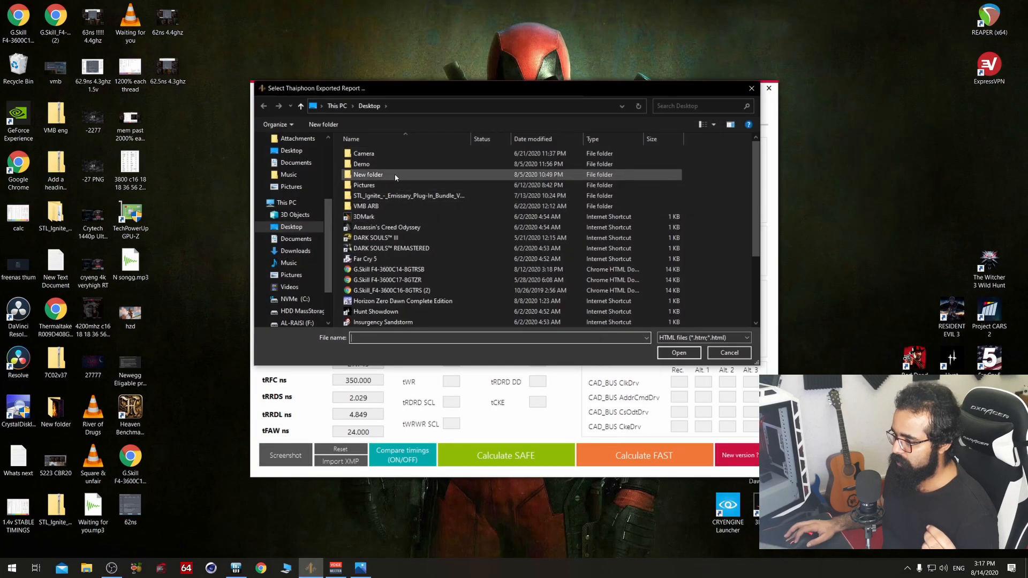
# Step: Import the G.Skill F4-3600C14-8GTRSB Thaiphoon report into the calculator
pyautogui.click(388, 269)
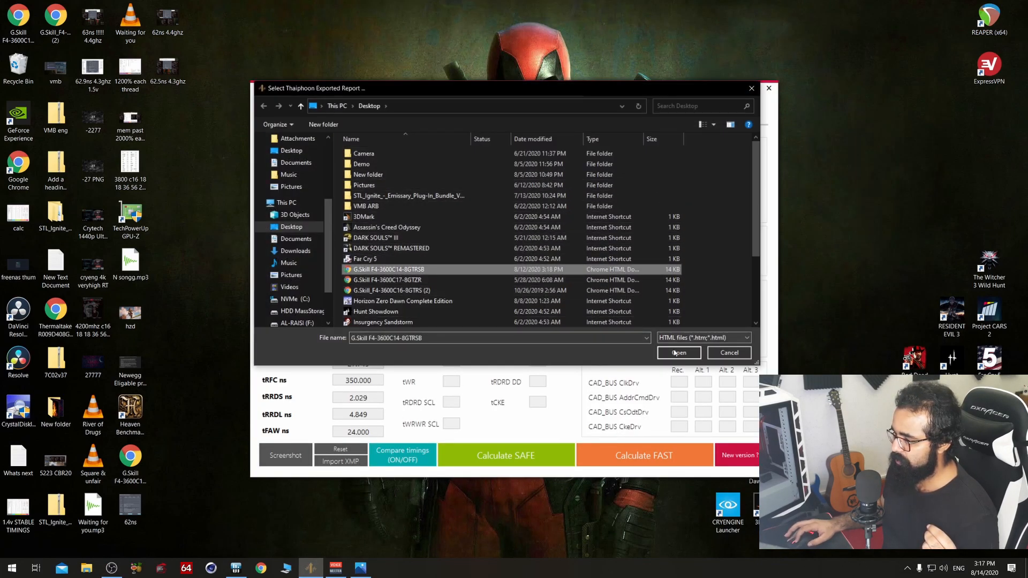
pyautogui.click(679, 352)
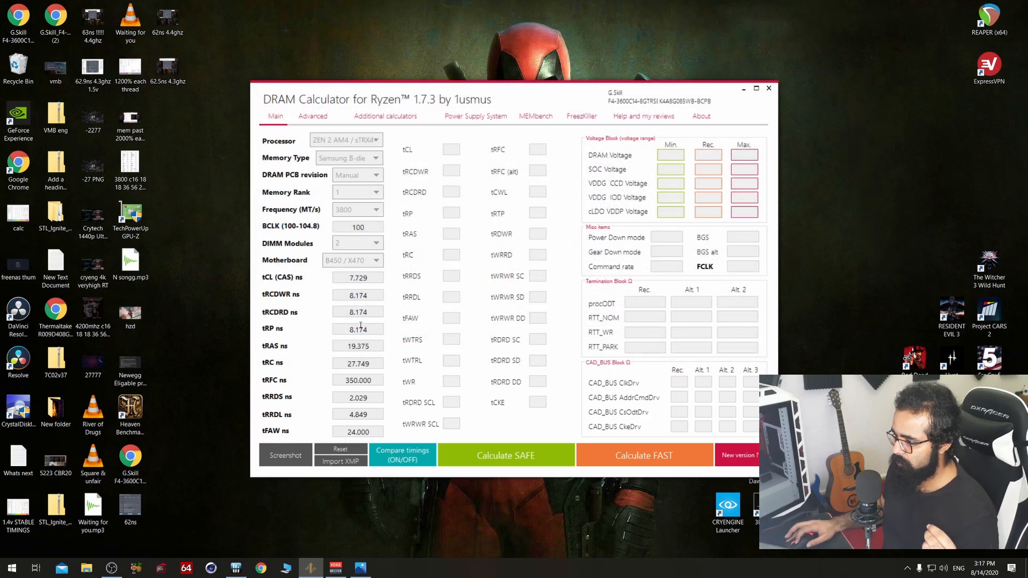
pyautogui.moveTo(510, 453)
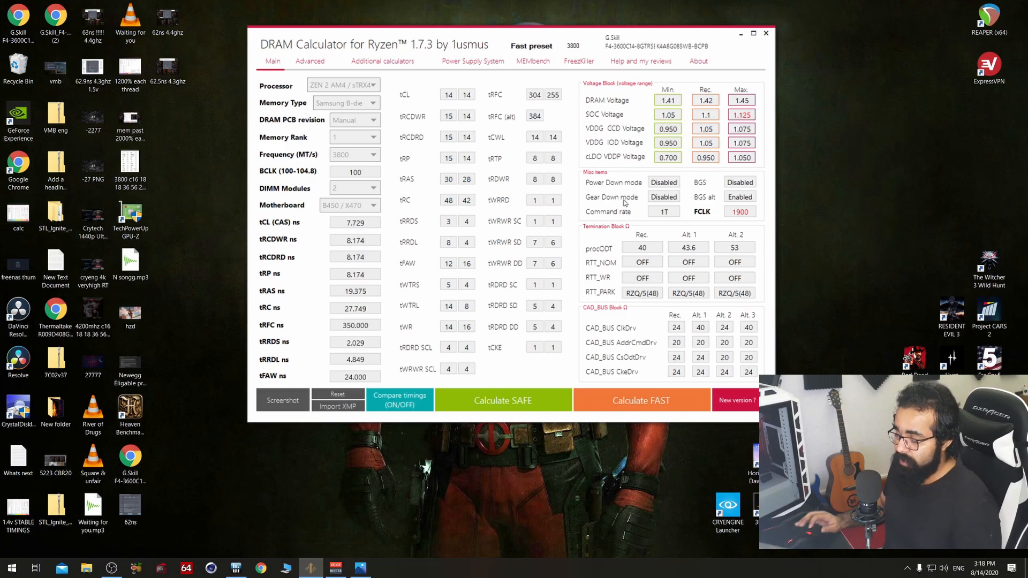
pyautogui.moveTo(623, 204)
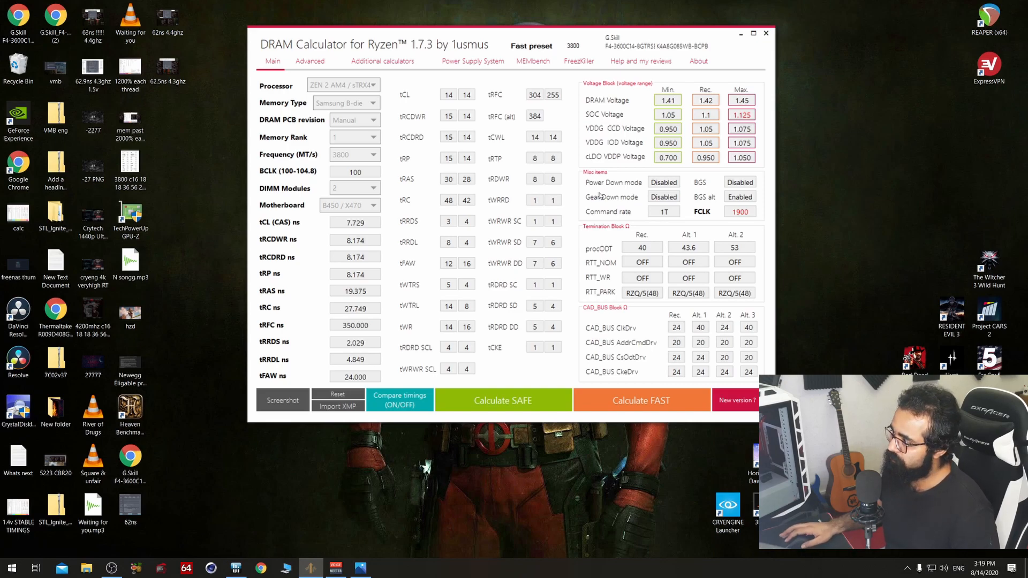
# Step: Minimize the calculator and reopen the 62ns 4.4ghz benchmark screenshot in Photos
pyautogui.click(740, 33)
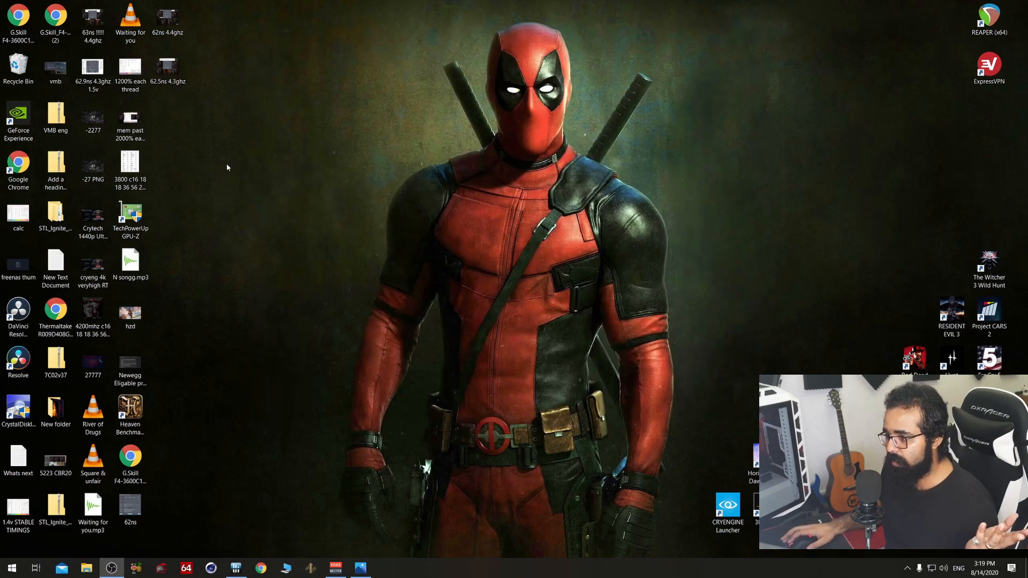
pyautogui.click(168, 21)
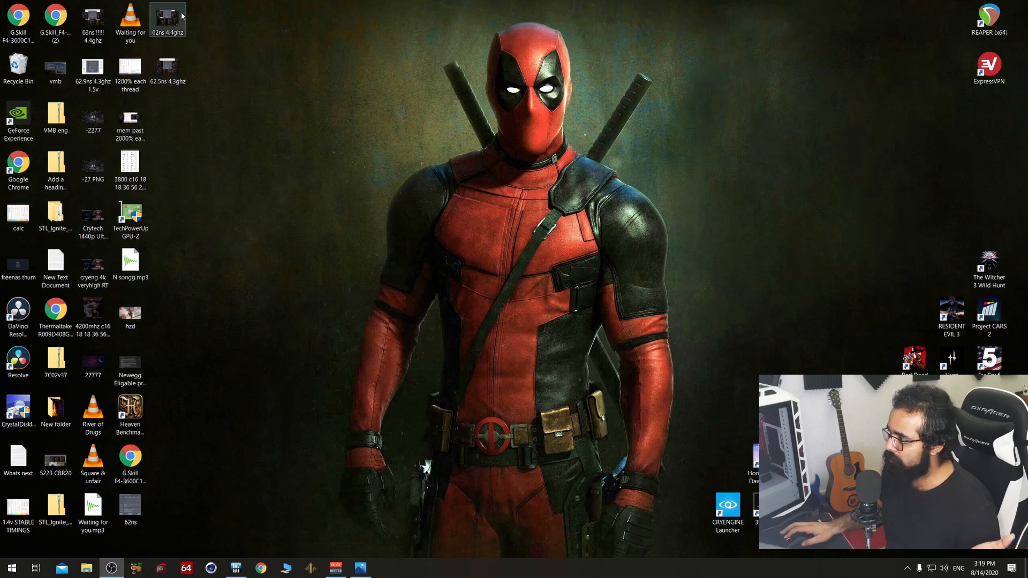
pyautogui.doubleClick(168, 16)
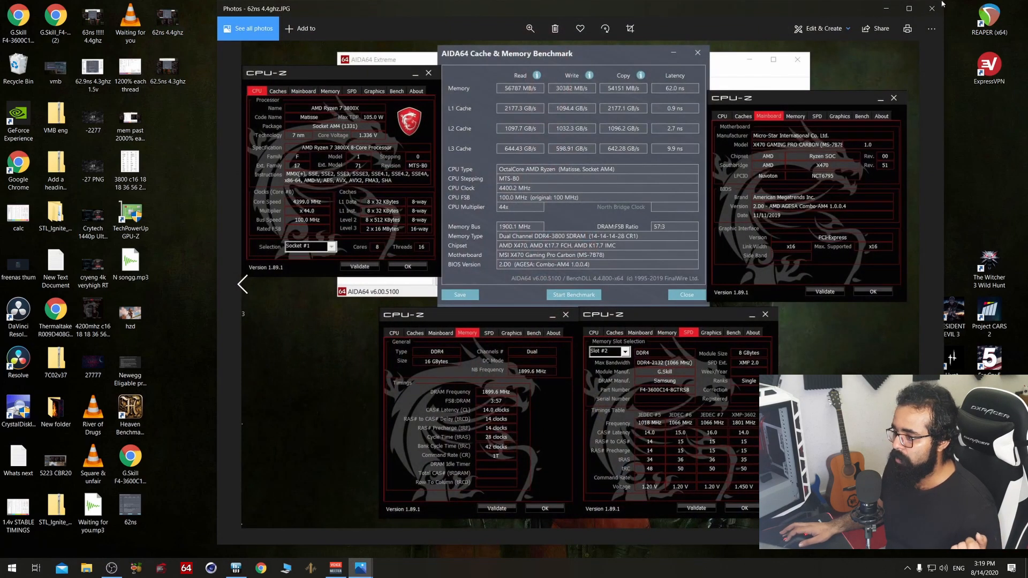